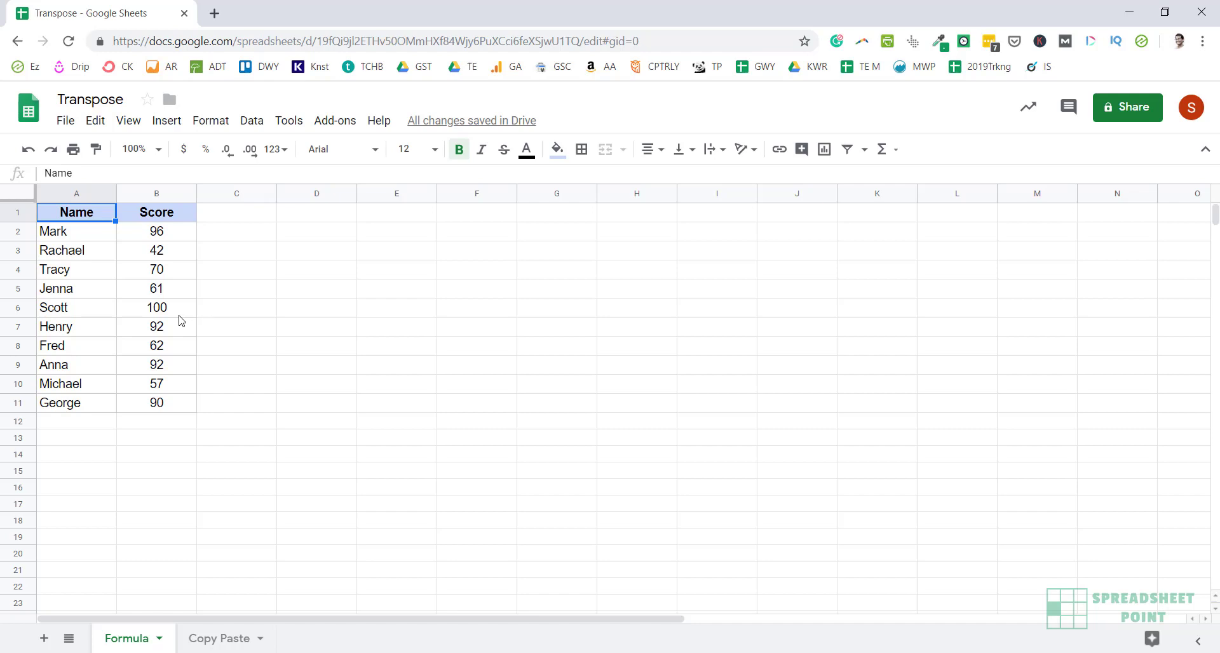
mouse_move(188, 324)
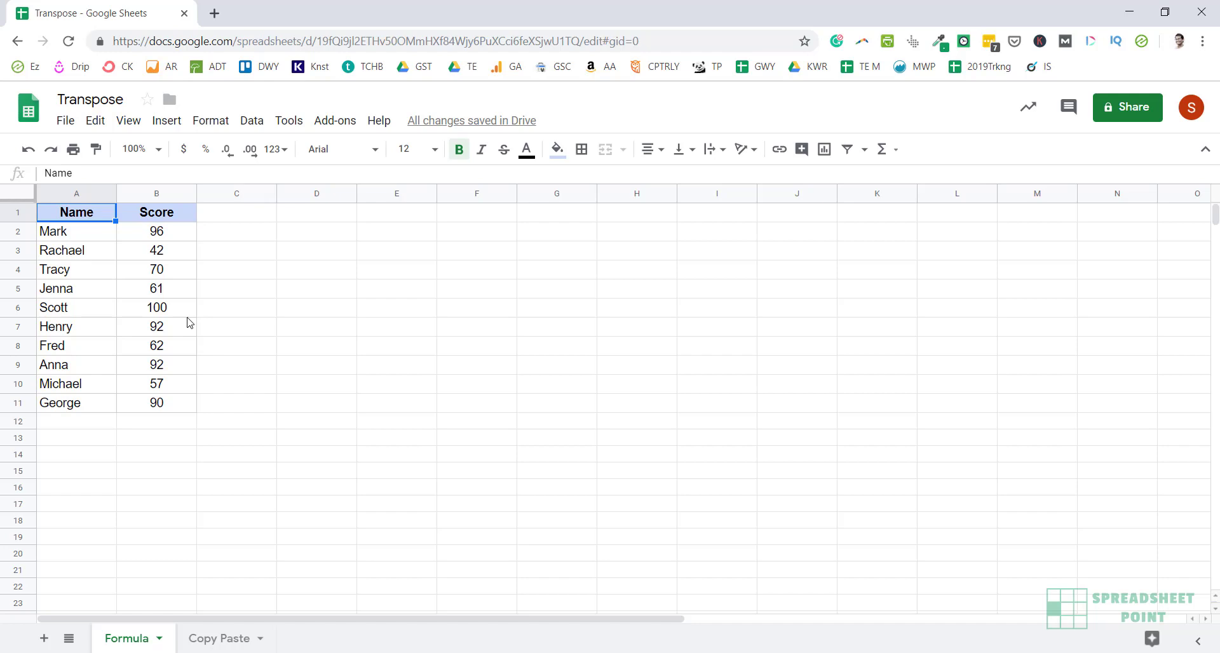
mouse_move(142, 370)
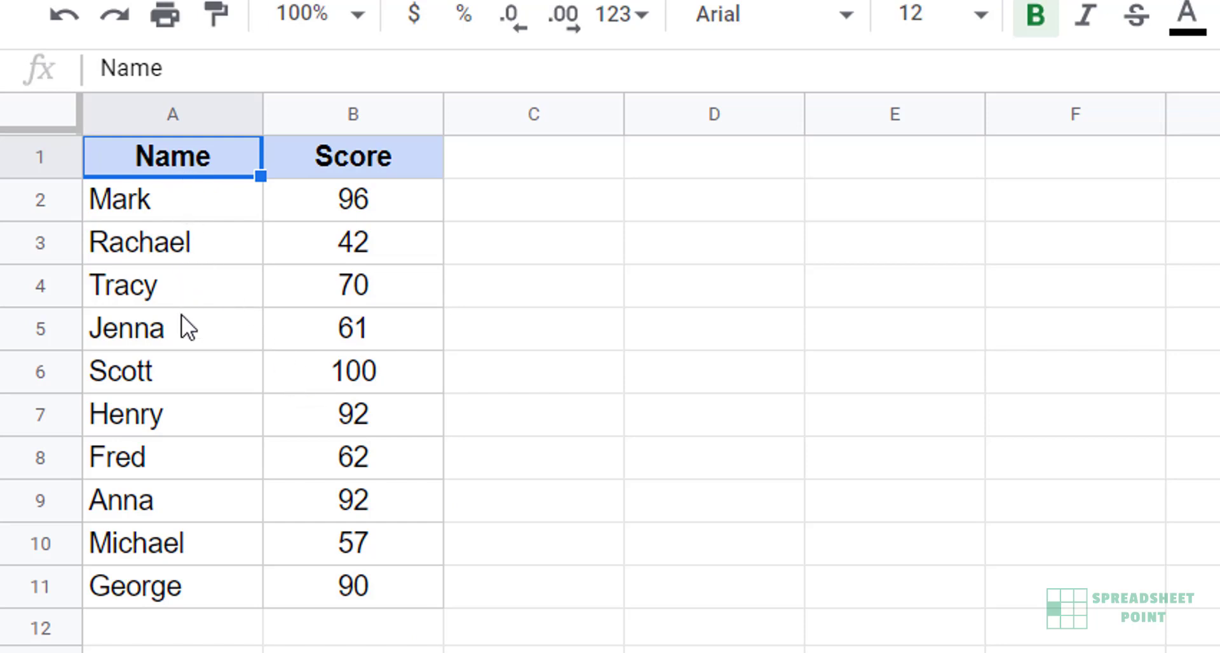
mouse_move(670, 169)
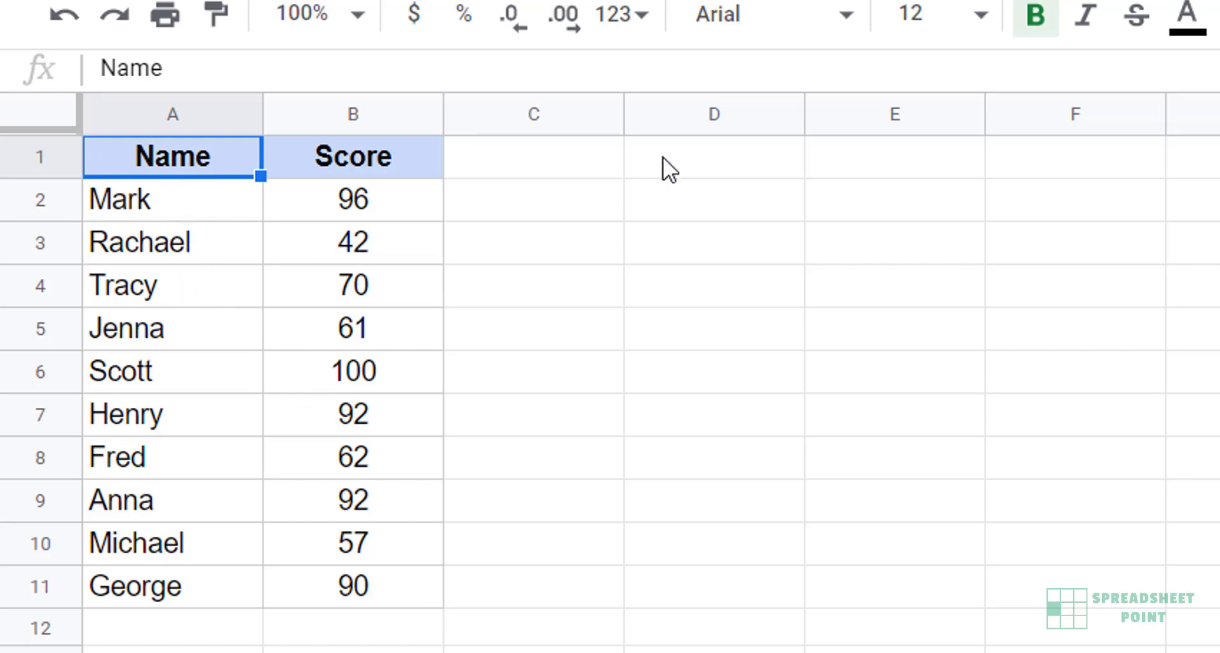
Step: Start a =TRANSPOSE( formula in D1 beside the Name and Score table
left_click(712, 156)
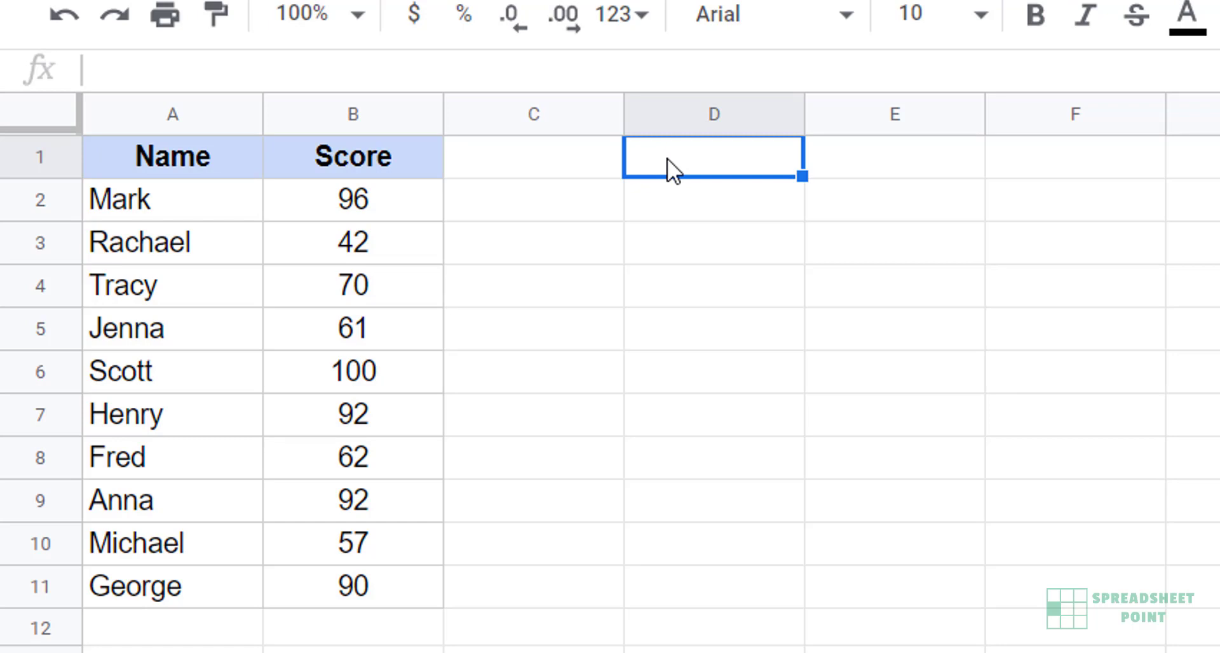
type("=TRANSPOSE(")
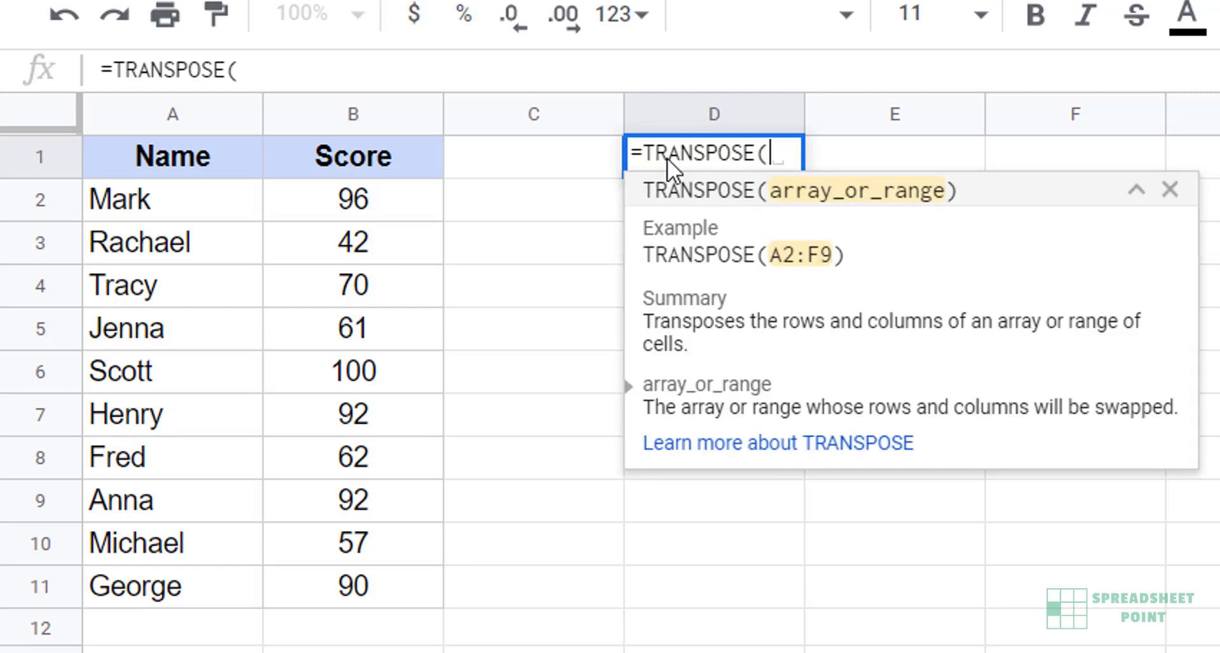
mouse_move(766, 190)
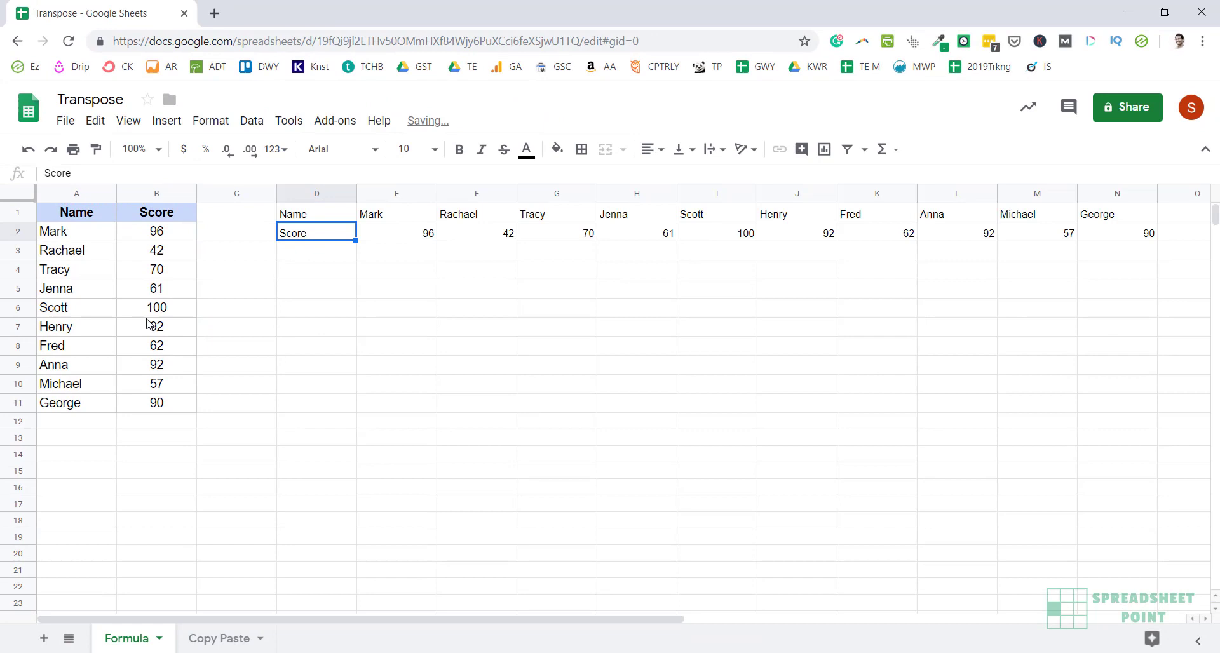
mouse_move(328, 250)
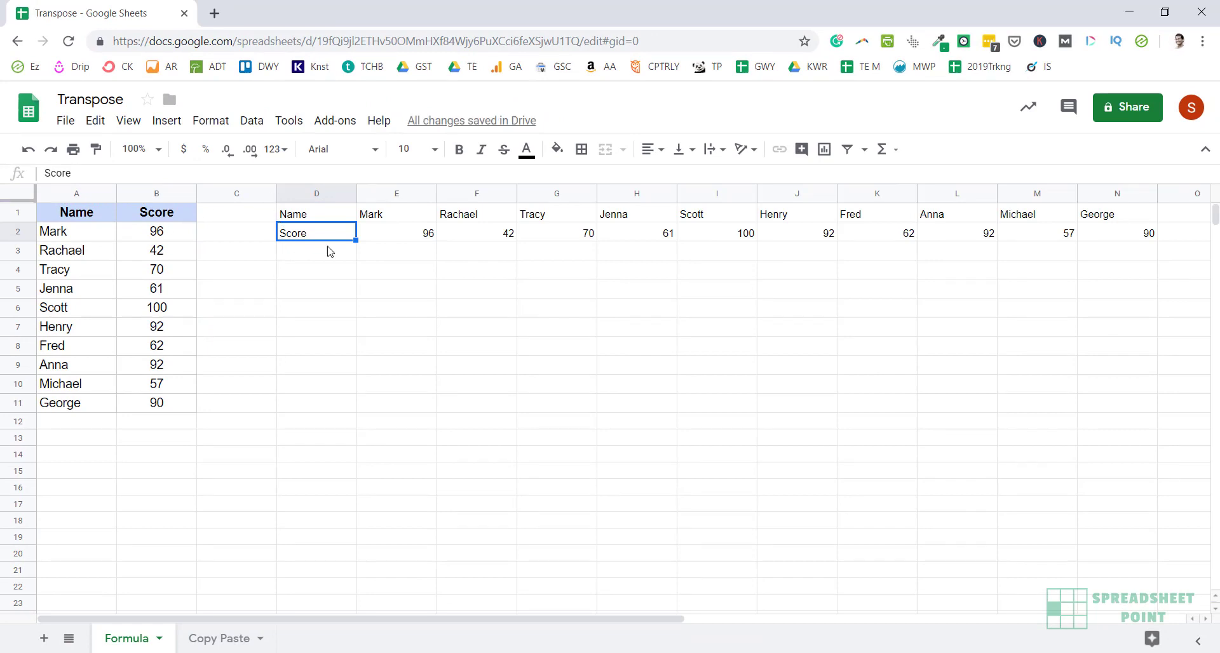
mouse_move(185, 374)
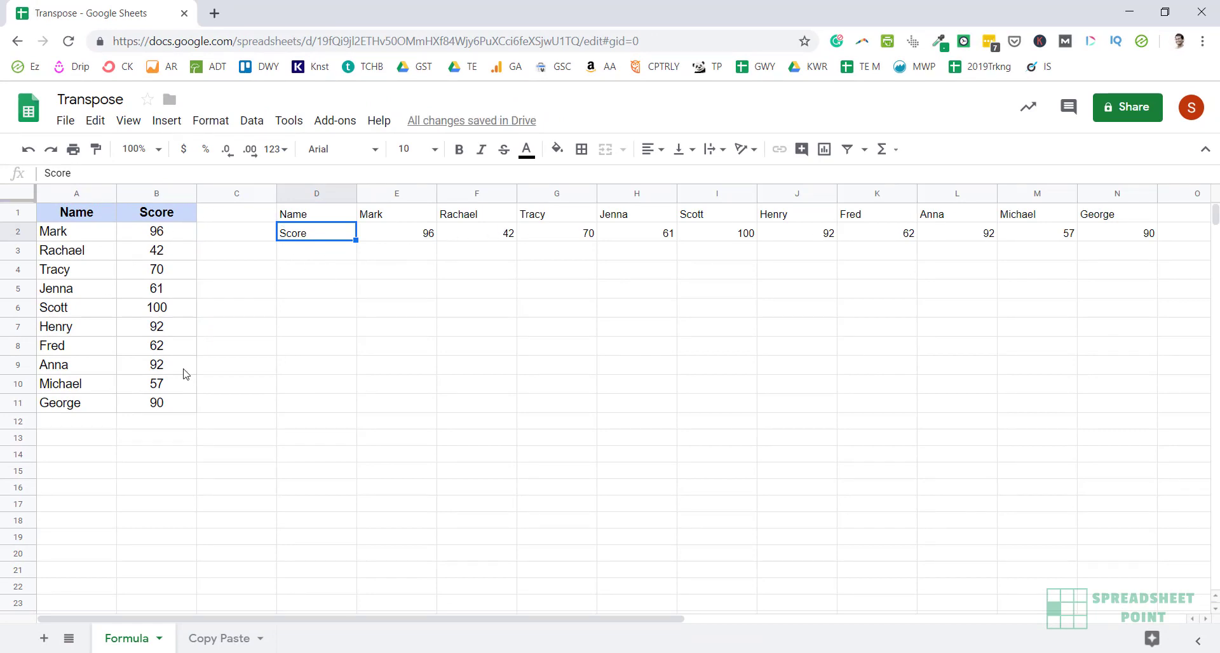
mouse_move(317, 217)
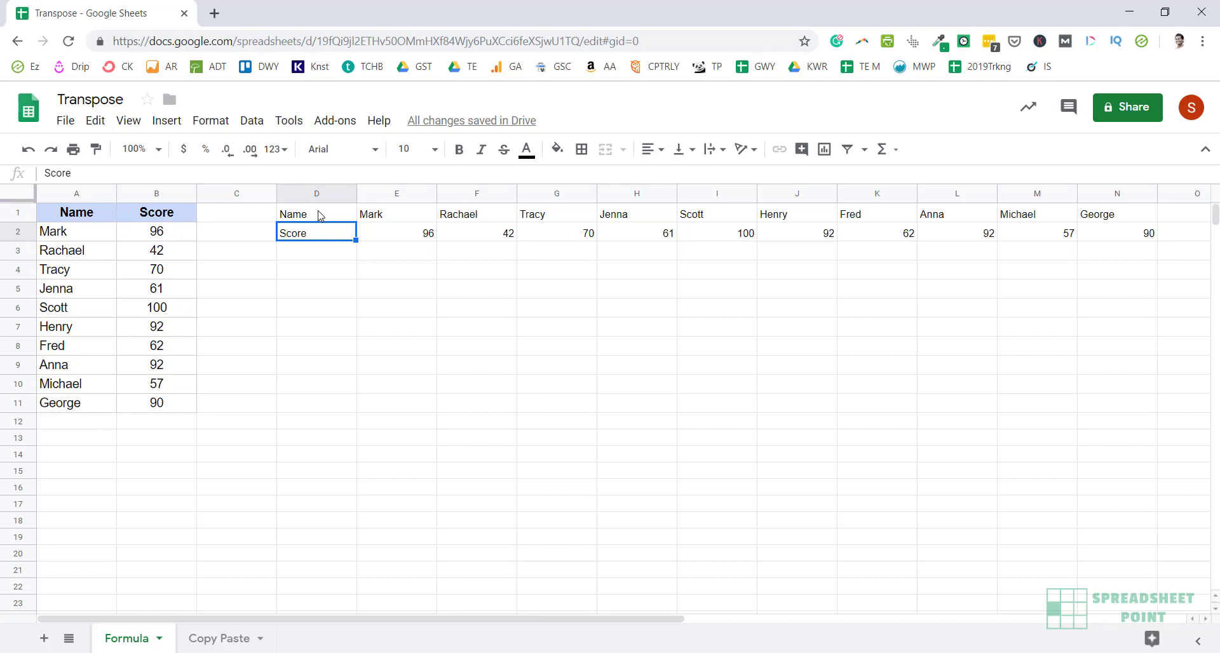
mouse_move(443, 272)
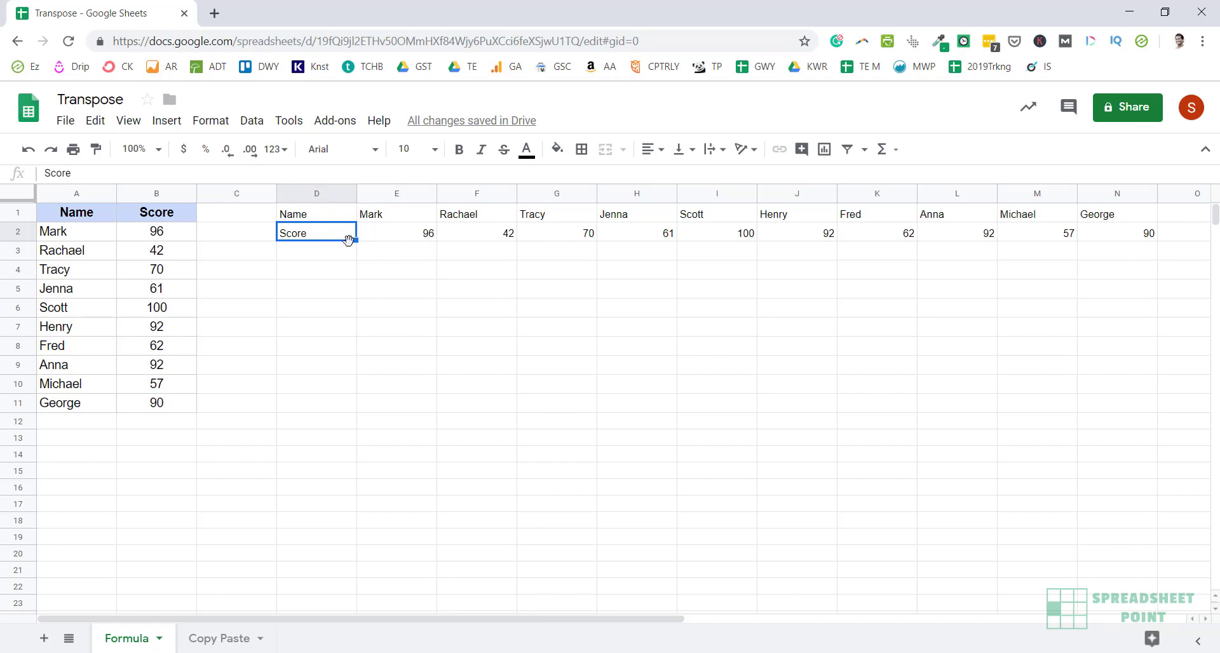
mouse_move(331, 231)
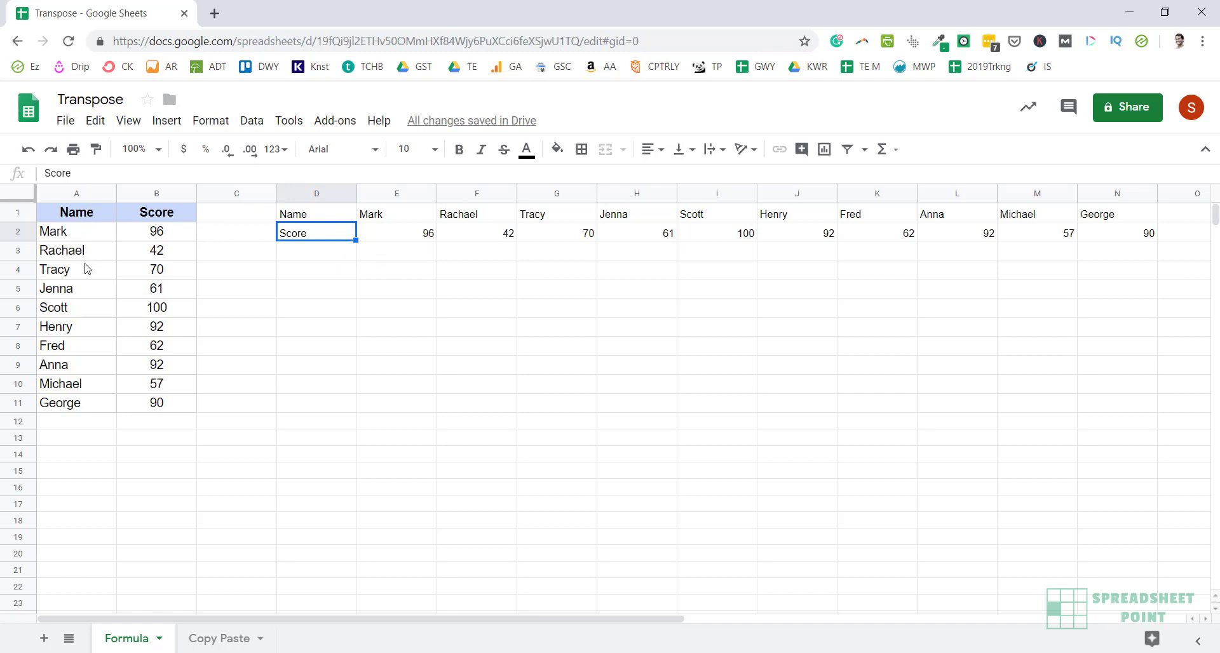
mouse_move(169, 311)
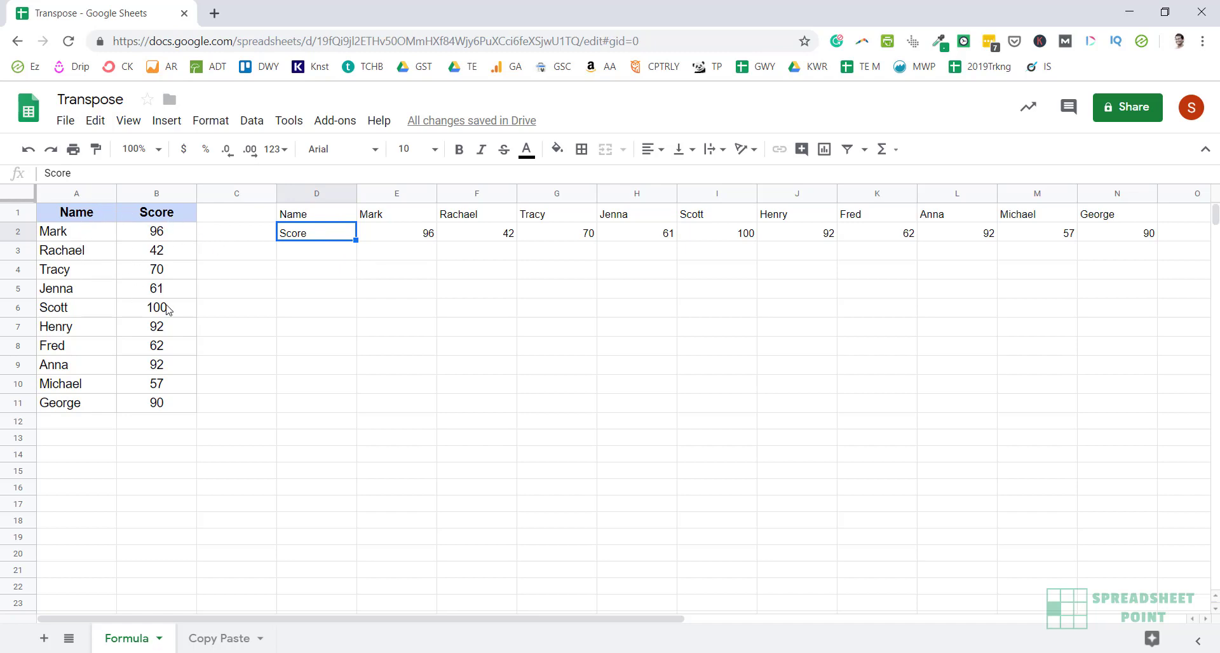
mouse_move(412, 230)
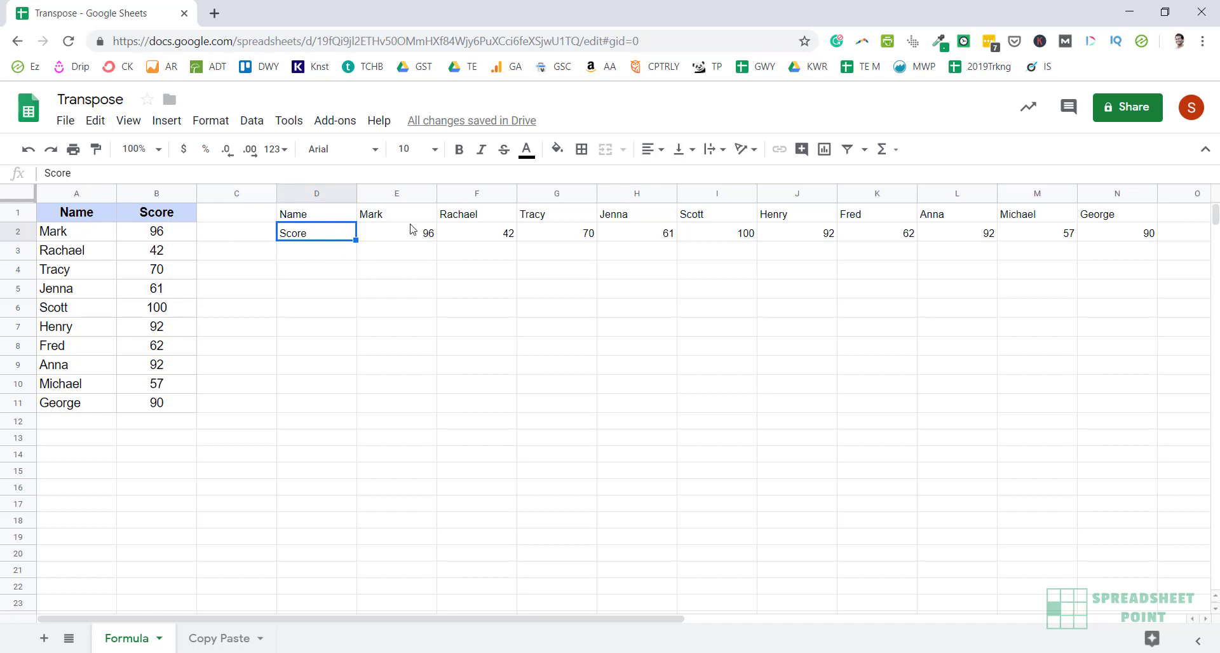
mouse_move(556, 232)
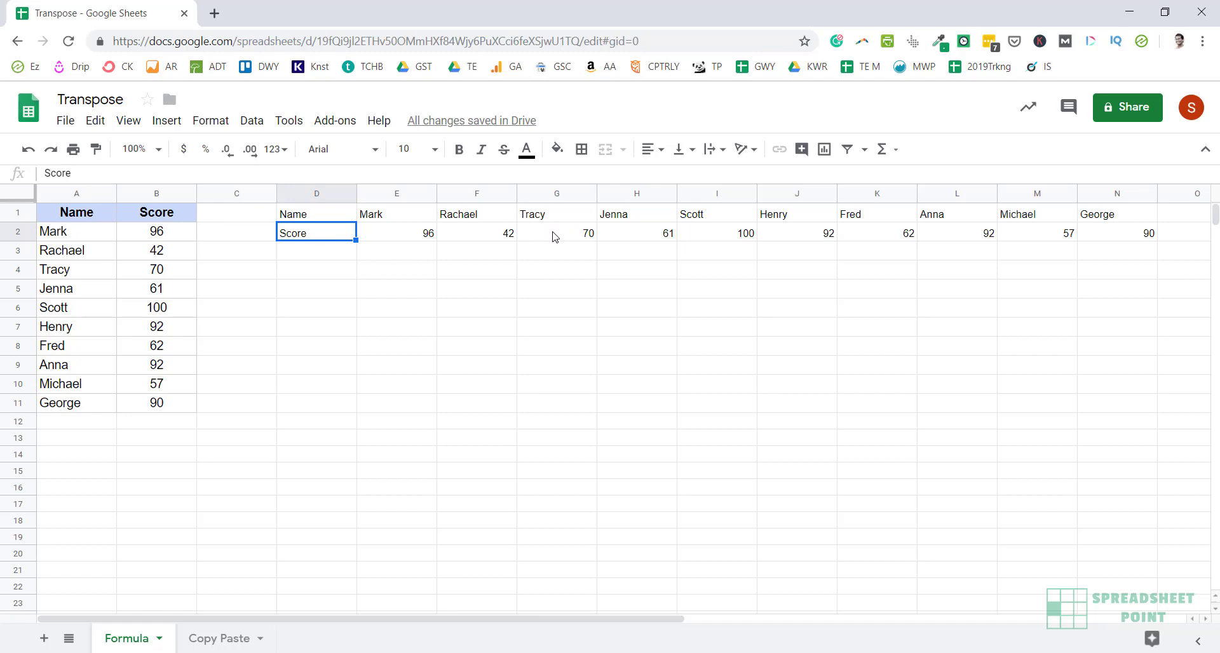
Step: Inspect a transposed score value and the D1 formula, then delete the TRANSPOSE output
left_click(557, 232)
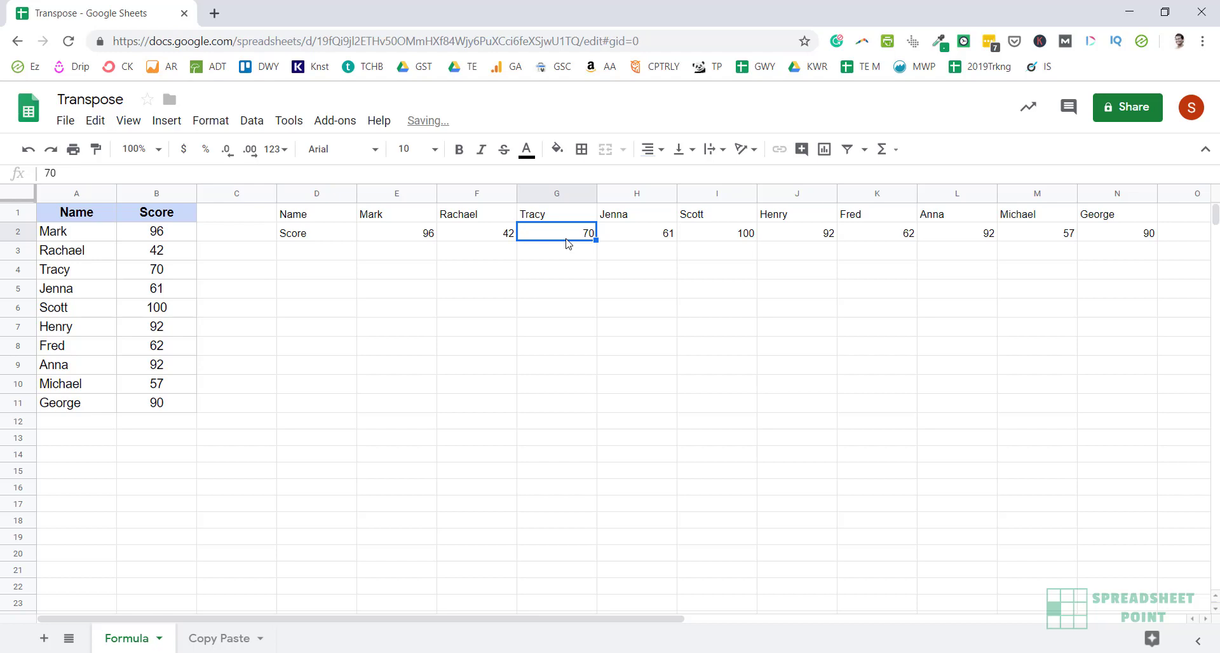
mouse_move(830, 314)
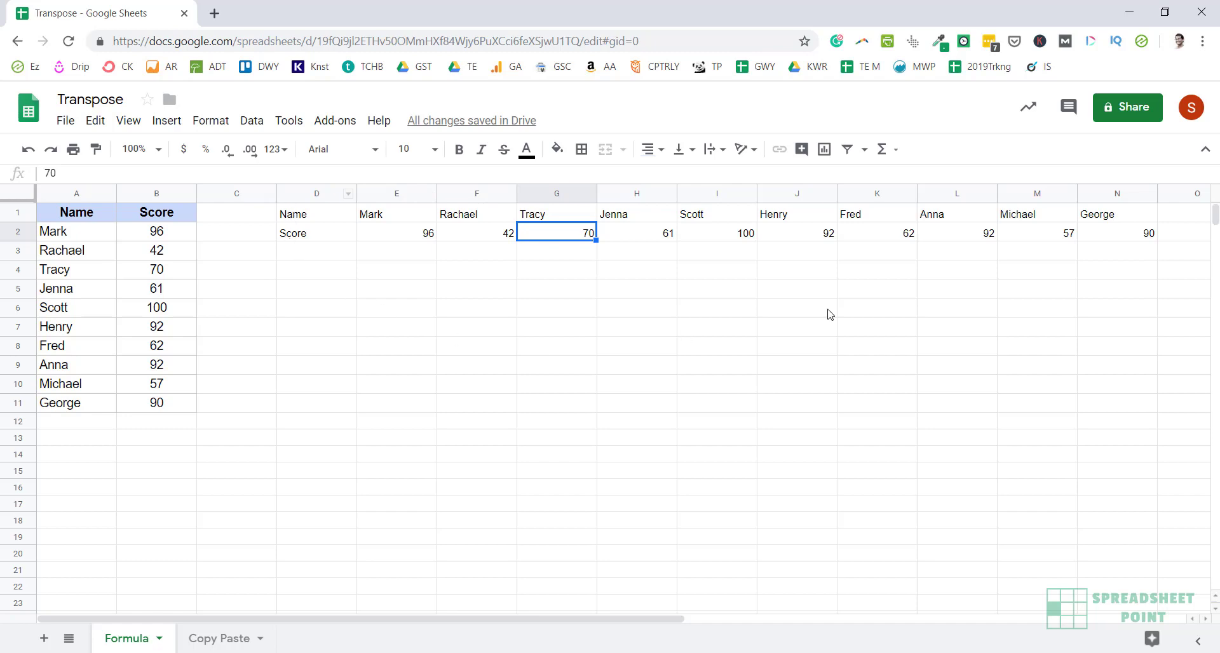
left_click(316, 214)
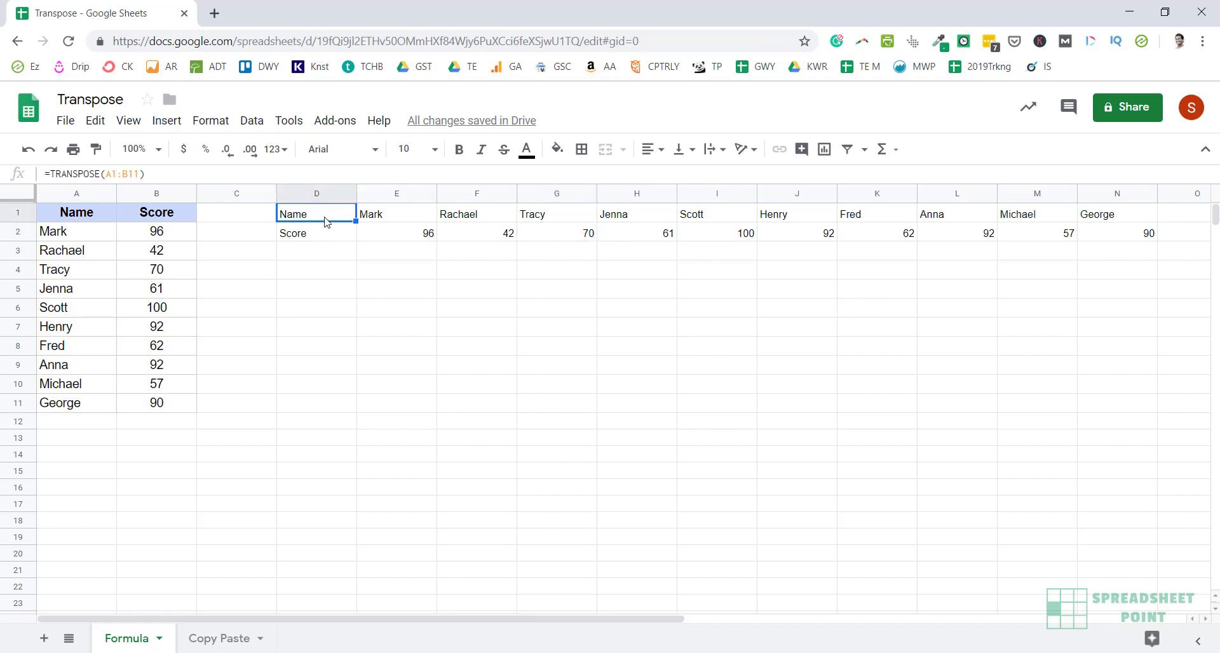
mouse_move(338, 239)
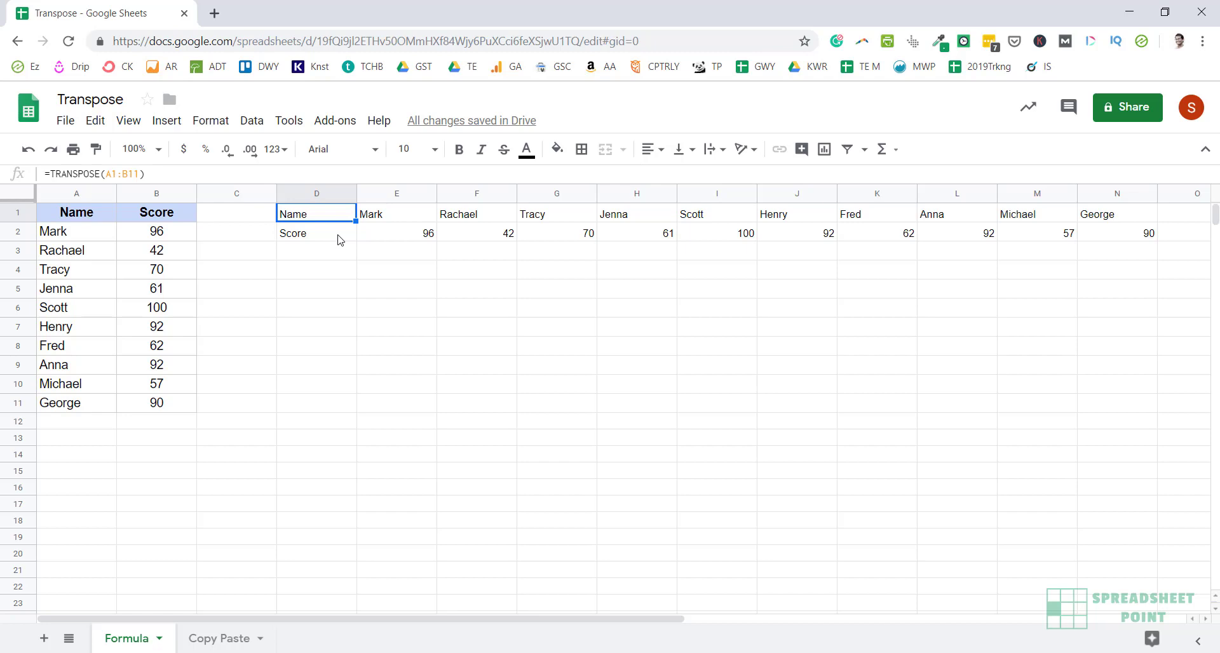
key("Delete")
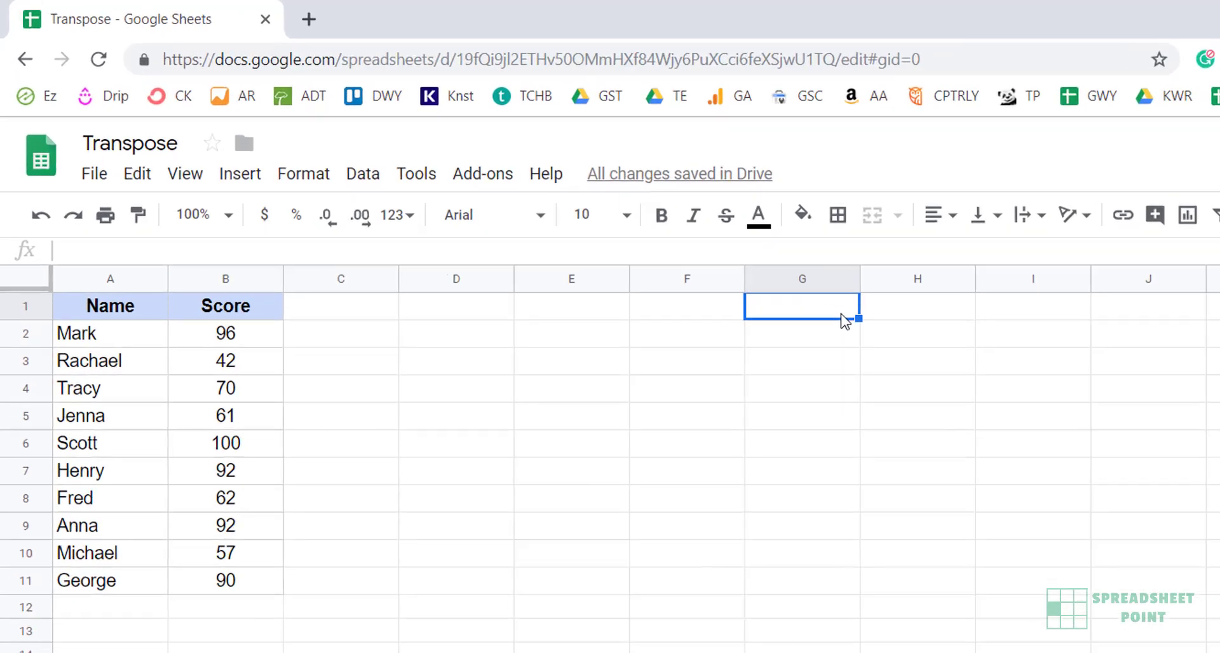
type("test")
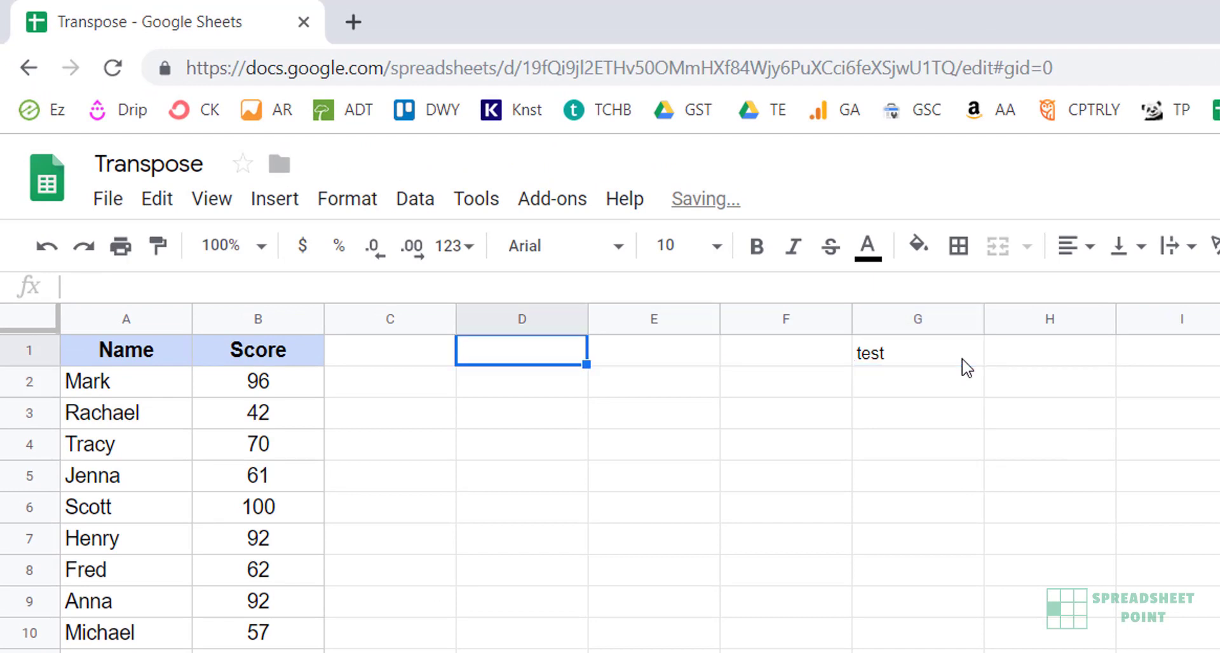
type("=tra")
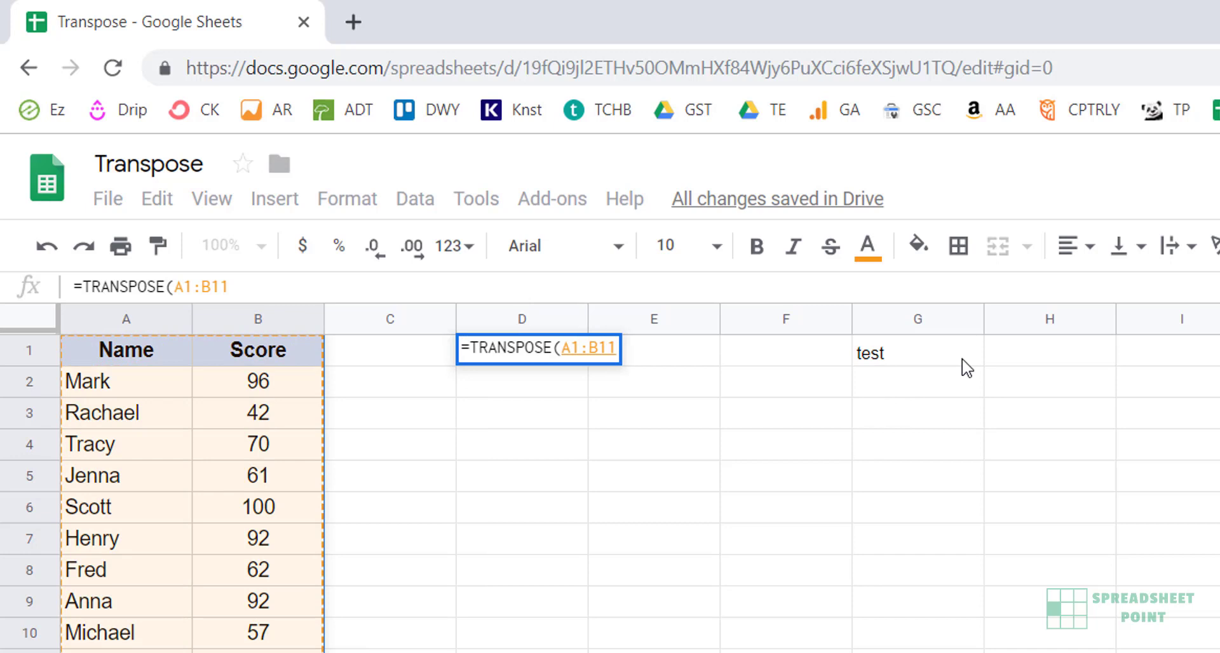
key("Enter")
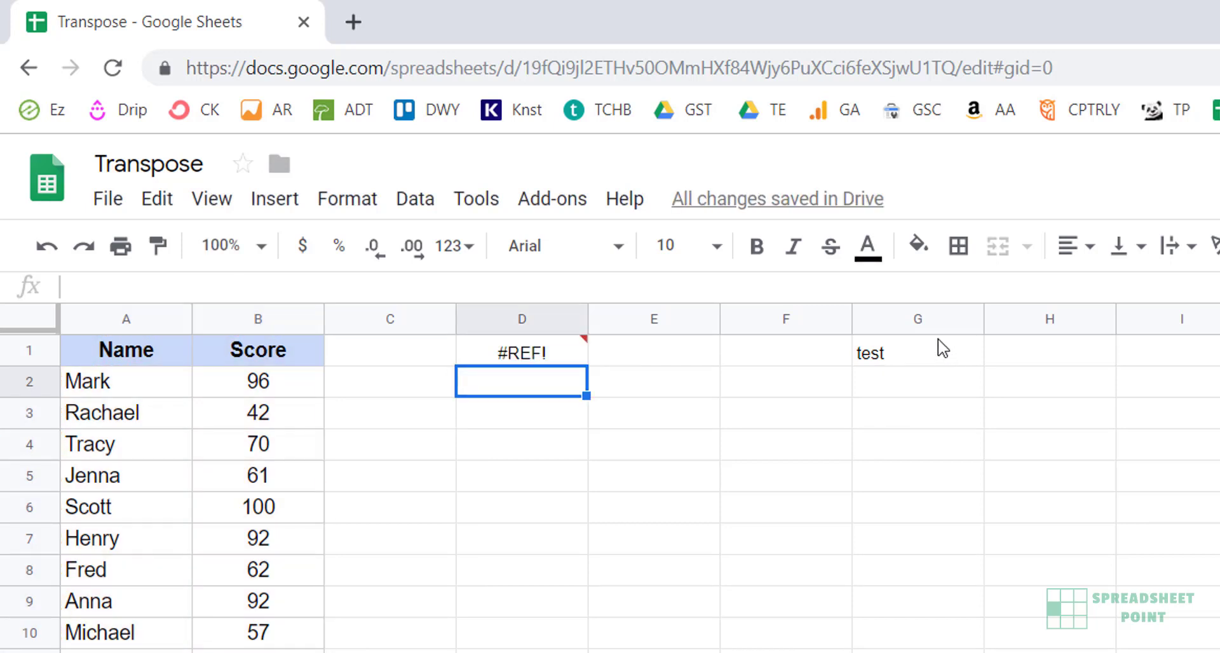
mouse_move(932, 363)
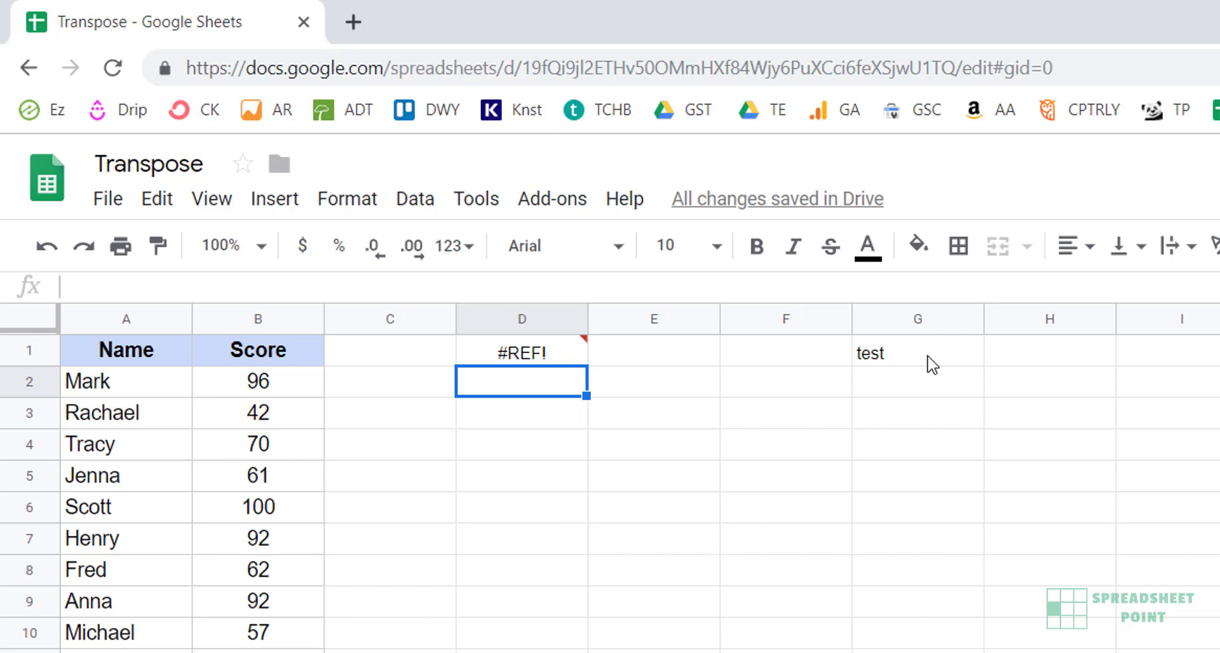
mouse_move(536, 366)
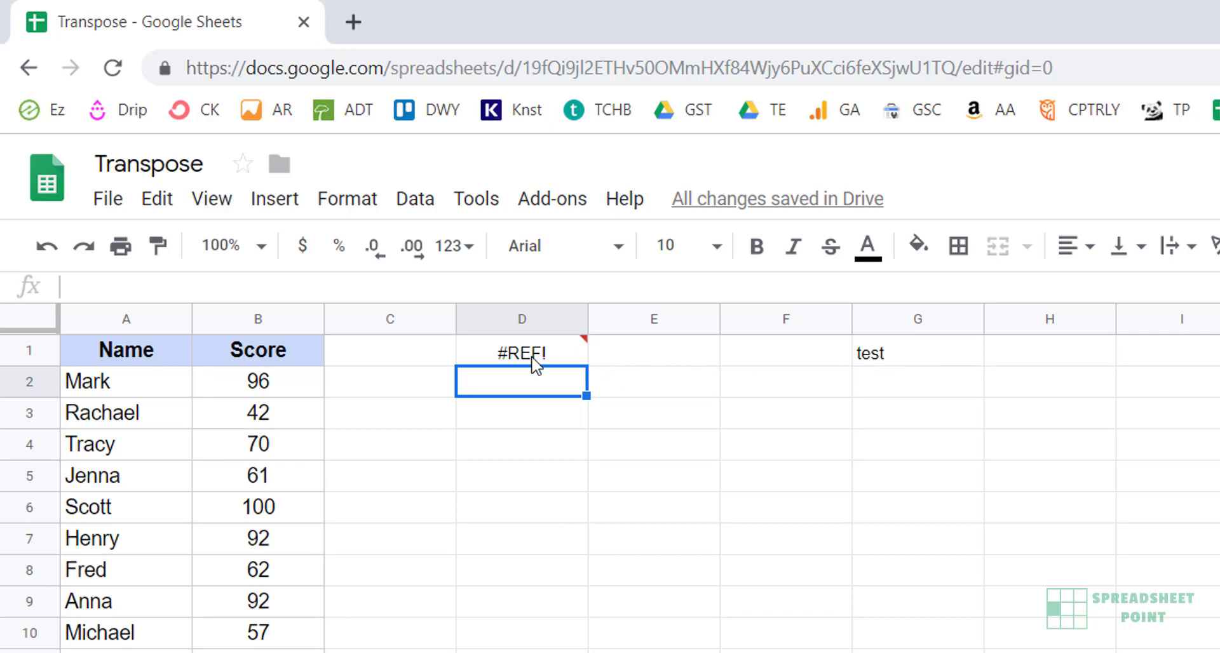
mouse_move(571, 354)
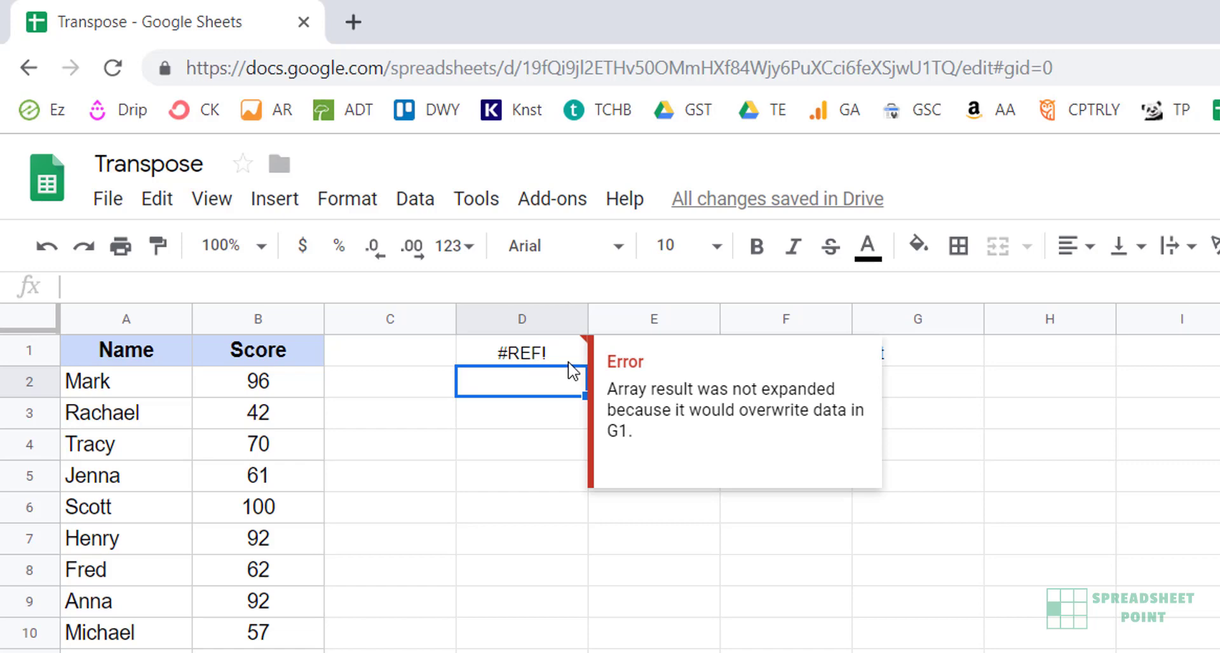
mouse_move(648, 443)
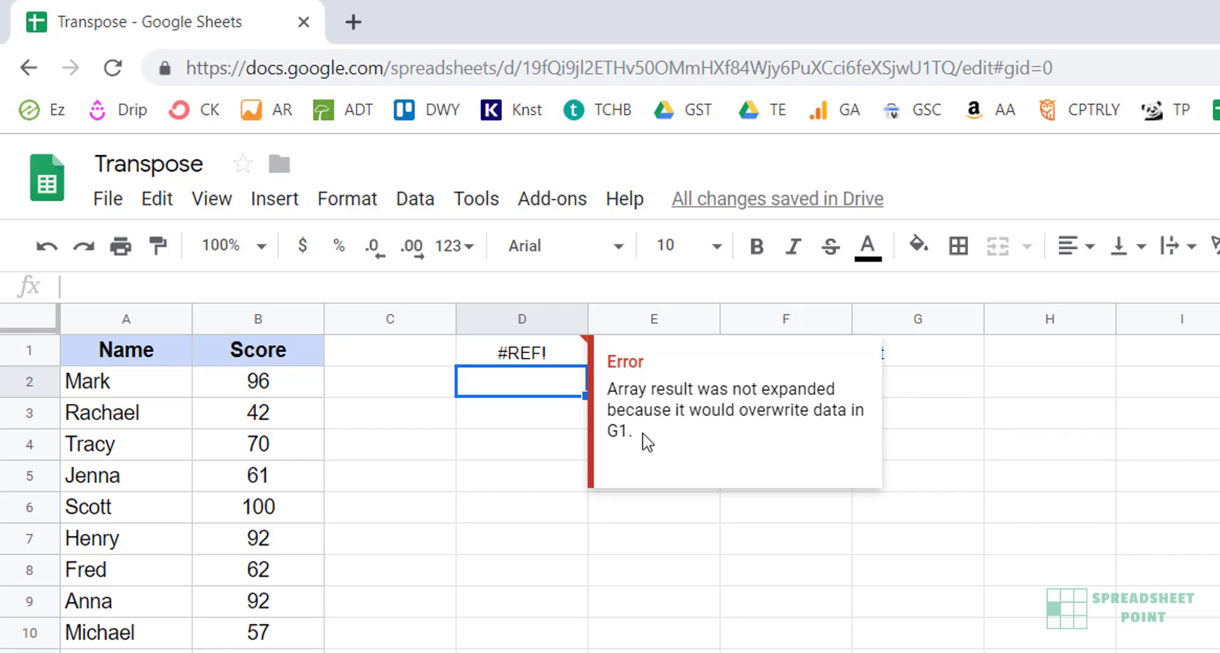
Step: Remove the blocking text in G1 so the TRANSPOSE rows spill out again
left_click(916, 352)
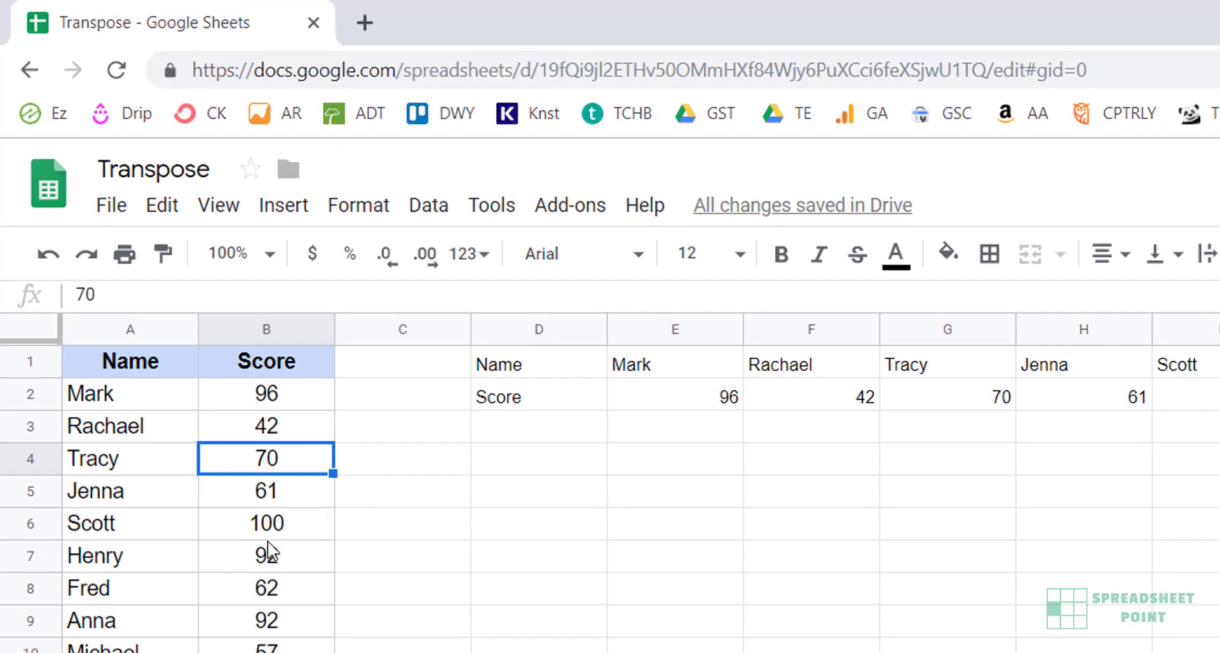
Step: Set Tracy's score to 85 so the transposed row updates to 85
type("85")
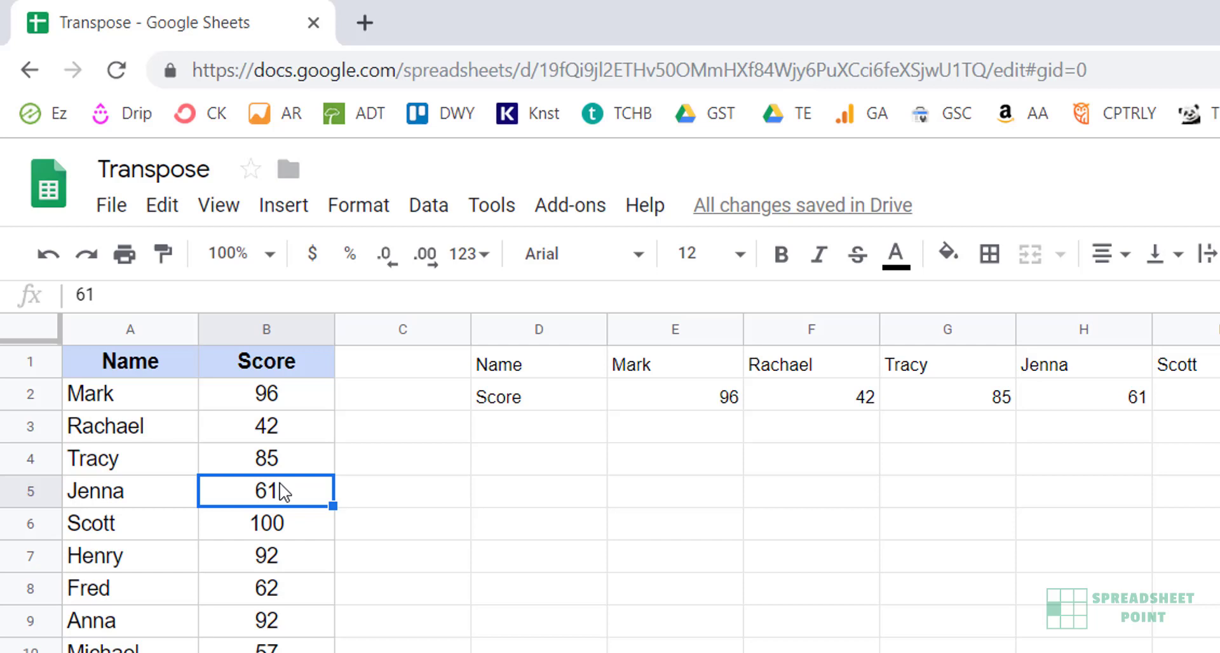
mouse_move(324, 433)
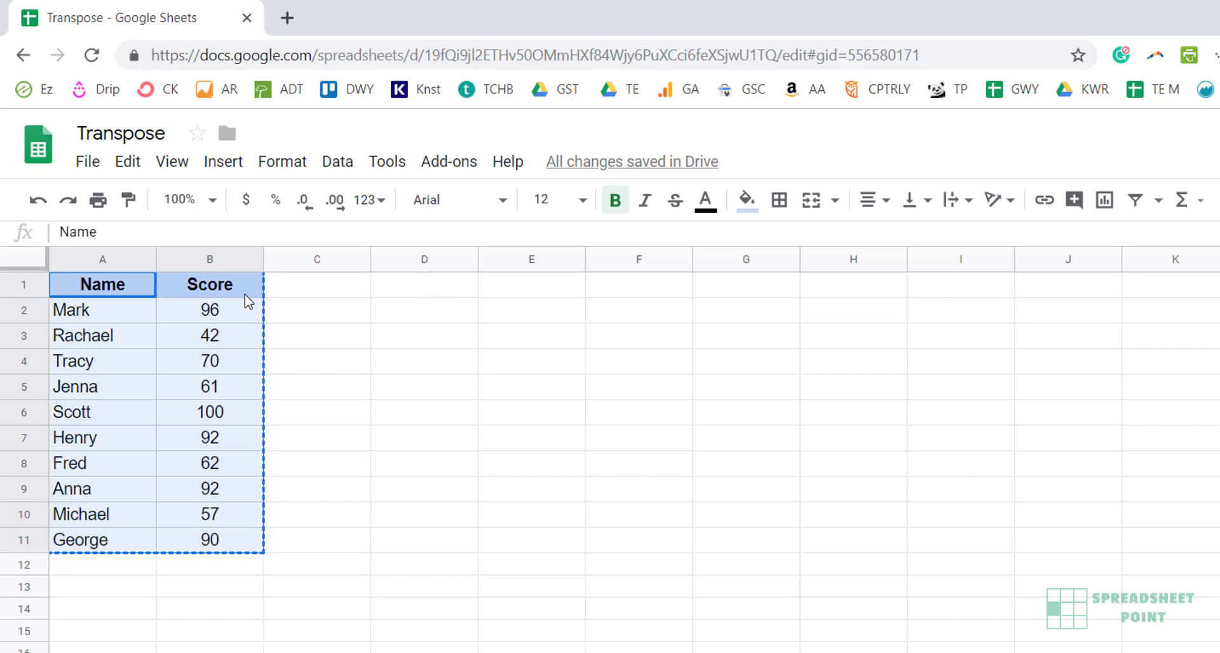
mouse_move(298, 358)
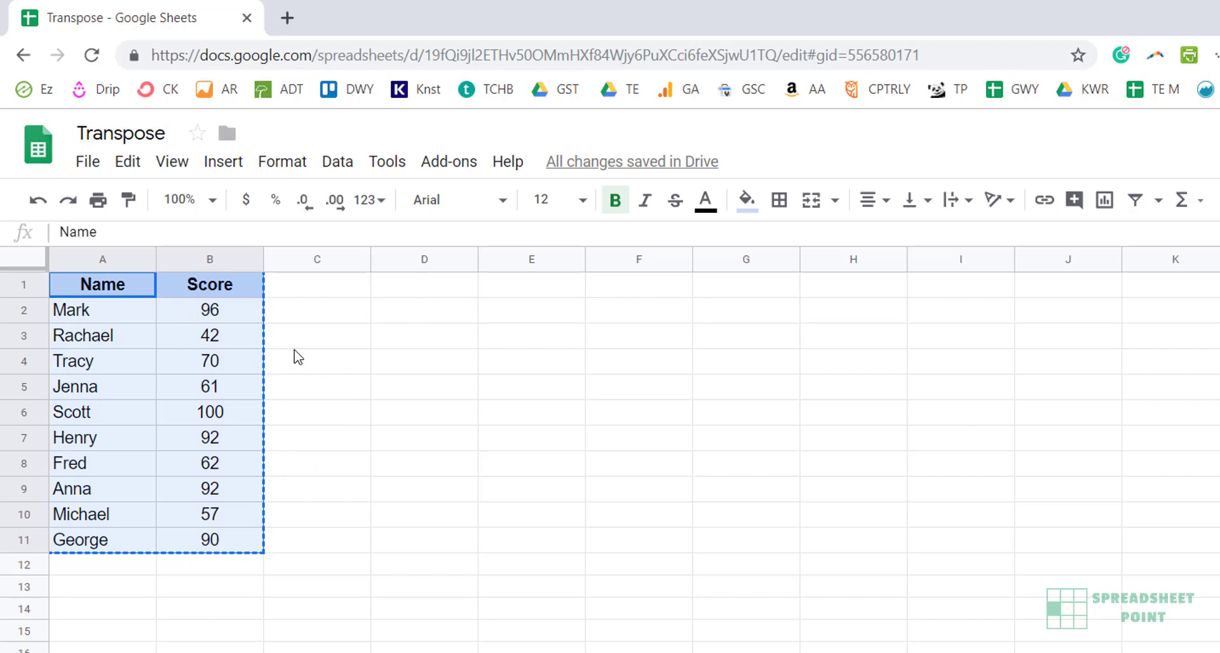
mouse_move(413, 295)
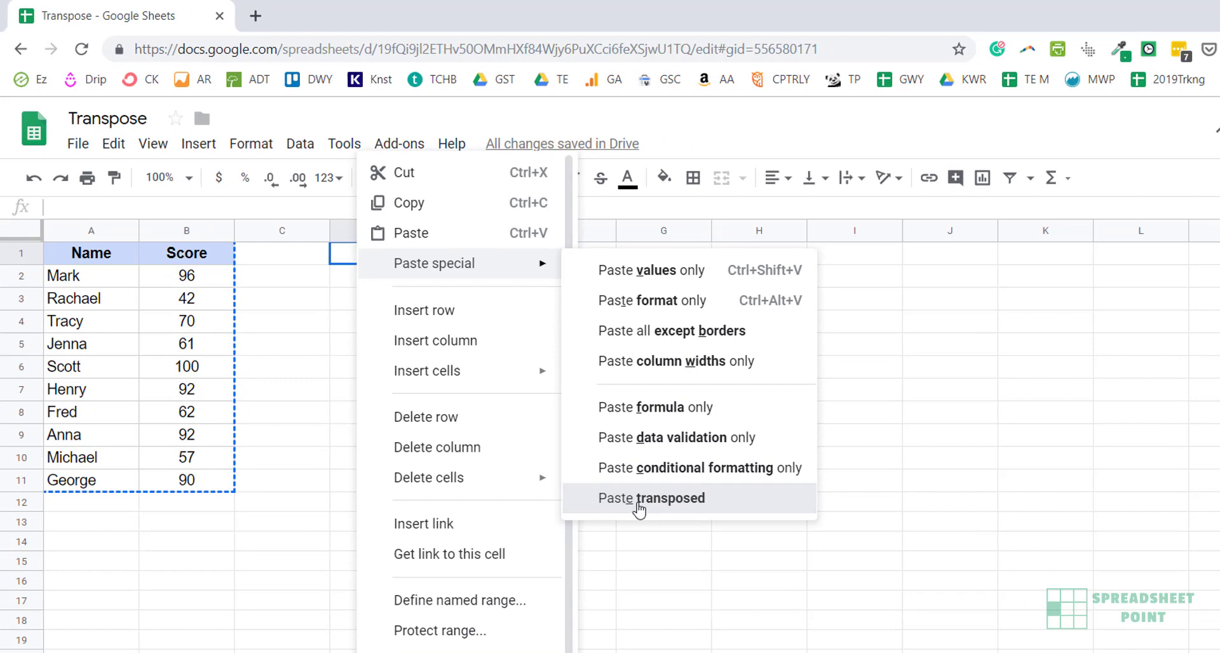
Step: Paste the copied Name and Score table transposed into D1 as two rows
left_click(651, 498)
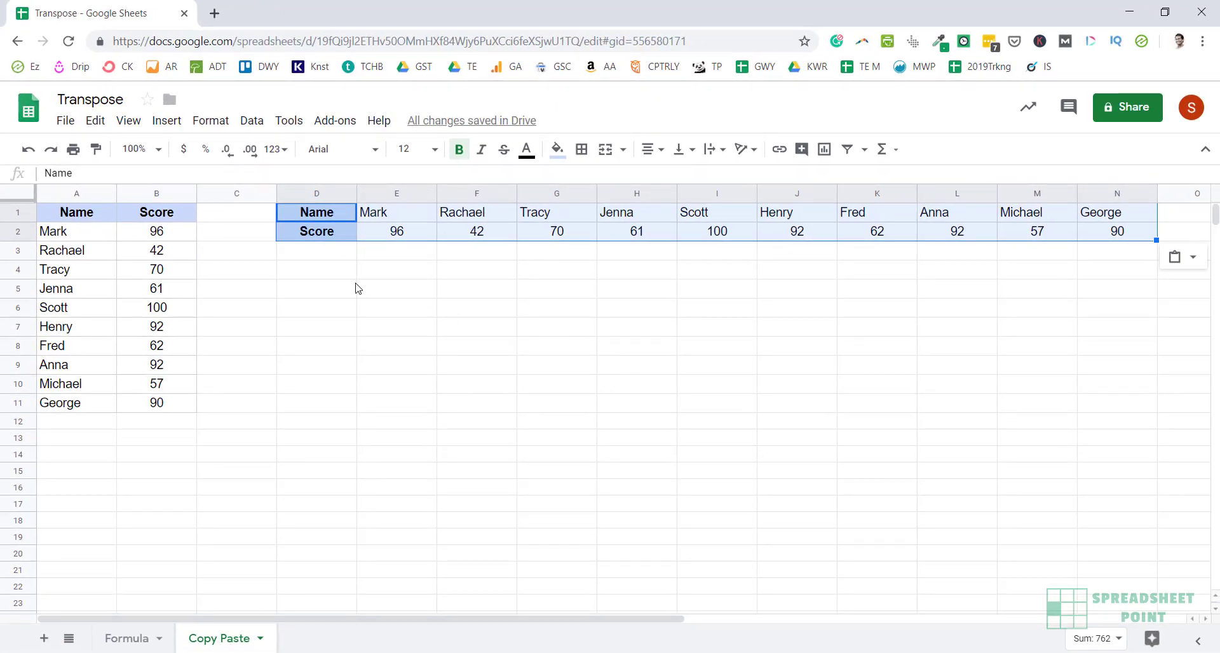
mouse_move(334, 251)
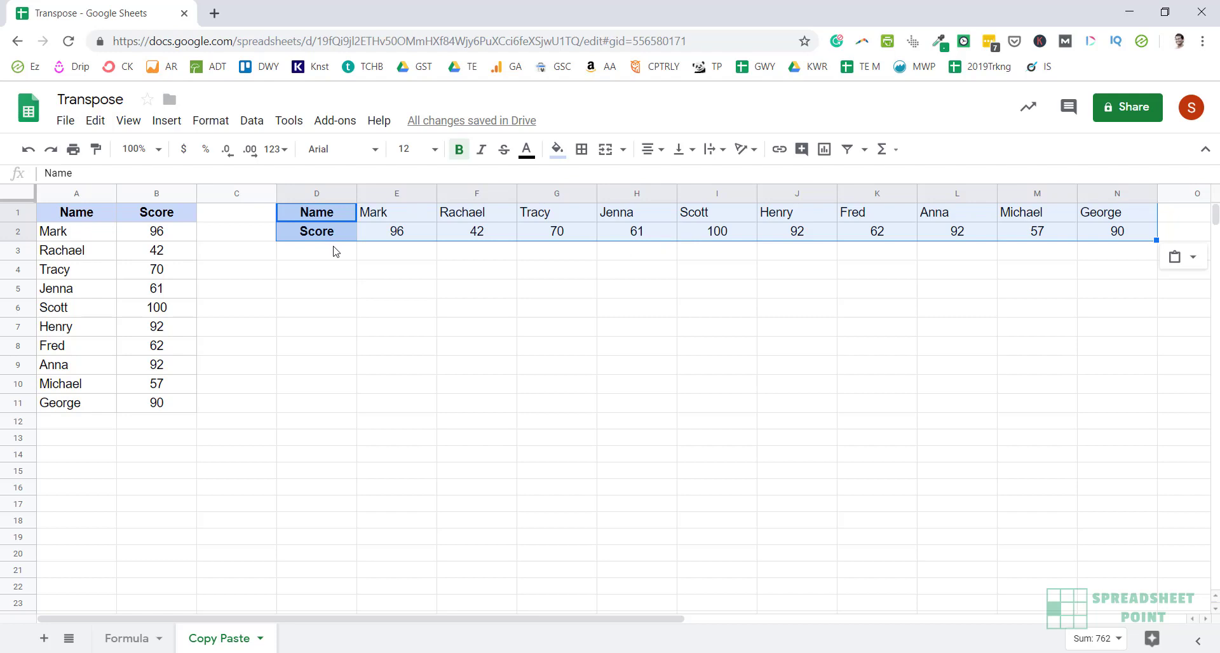
mouse_move(423, 252)
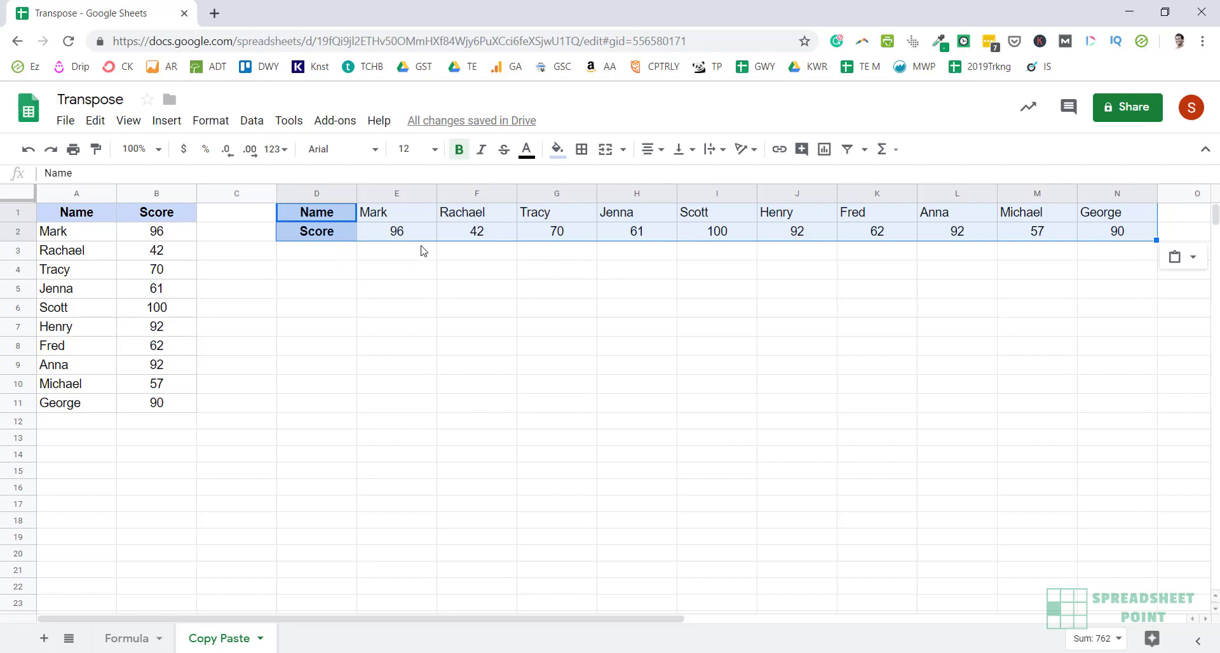
left_click(397, 232)
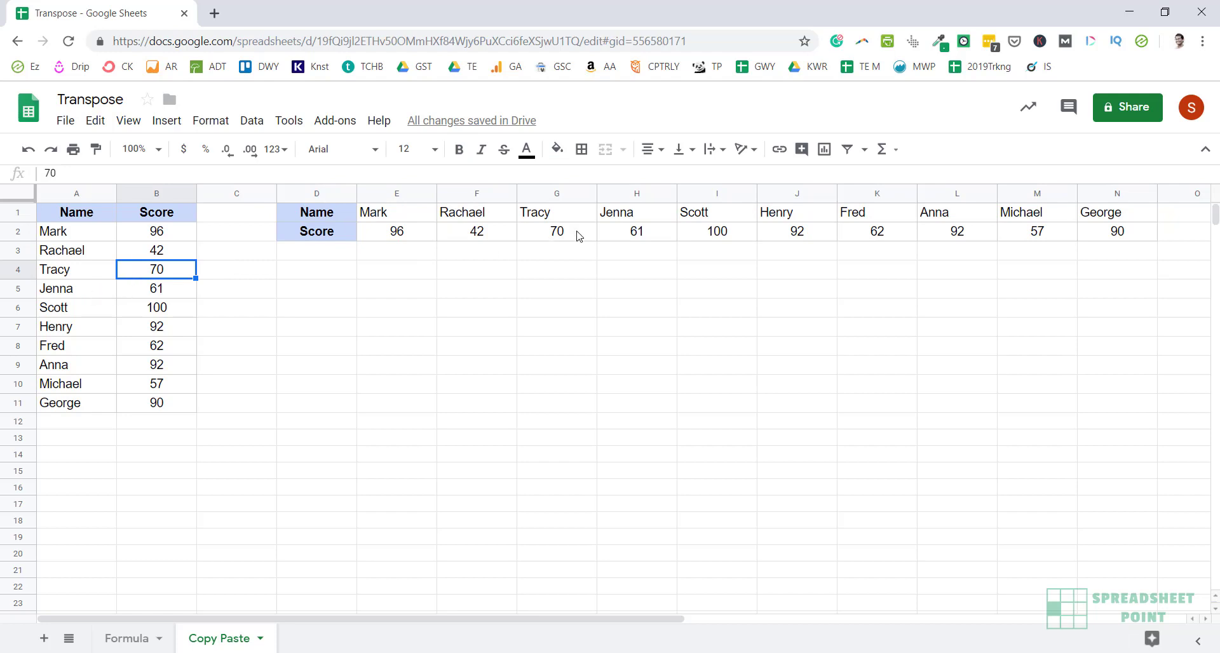
mouse_move(931, 239)
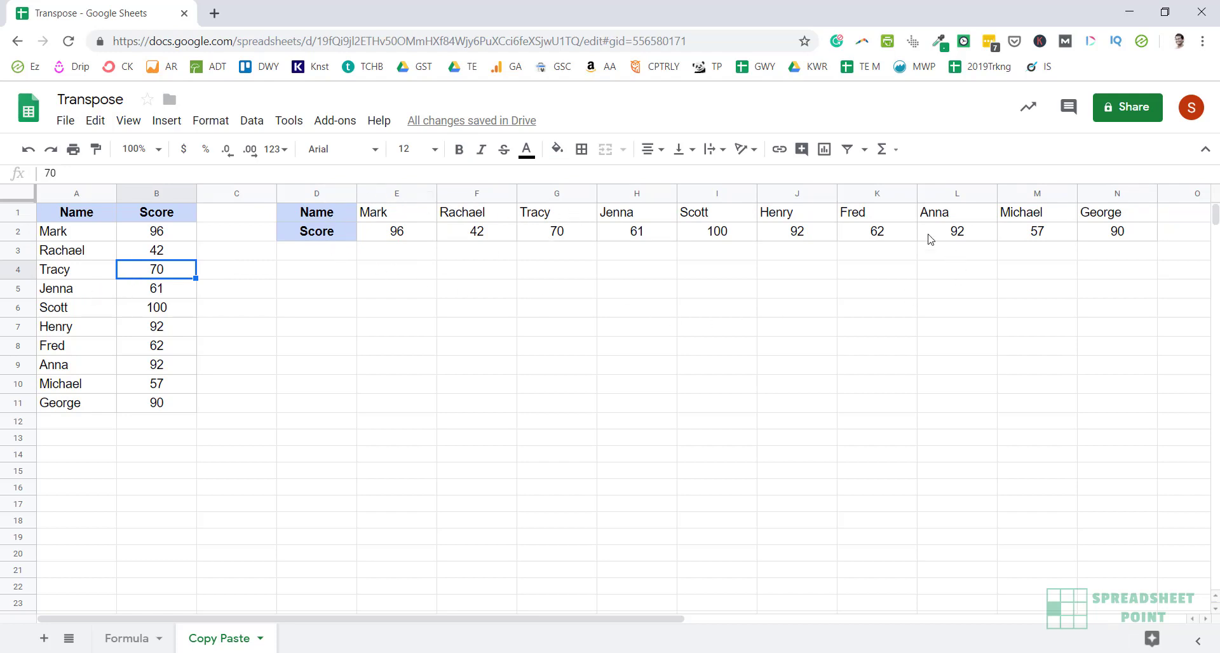
mouse_move(647, 234)
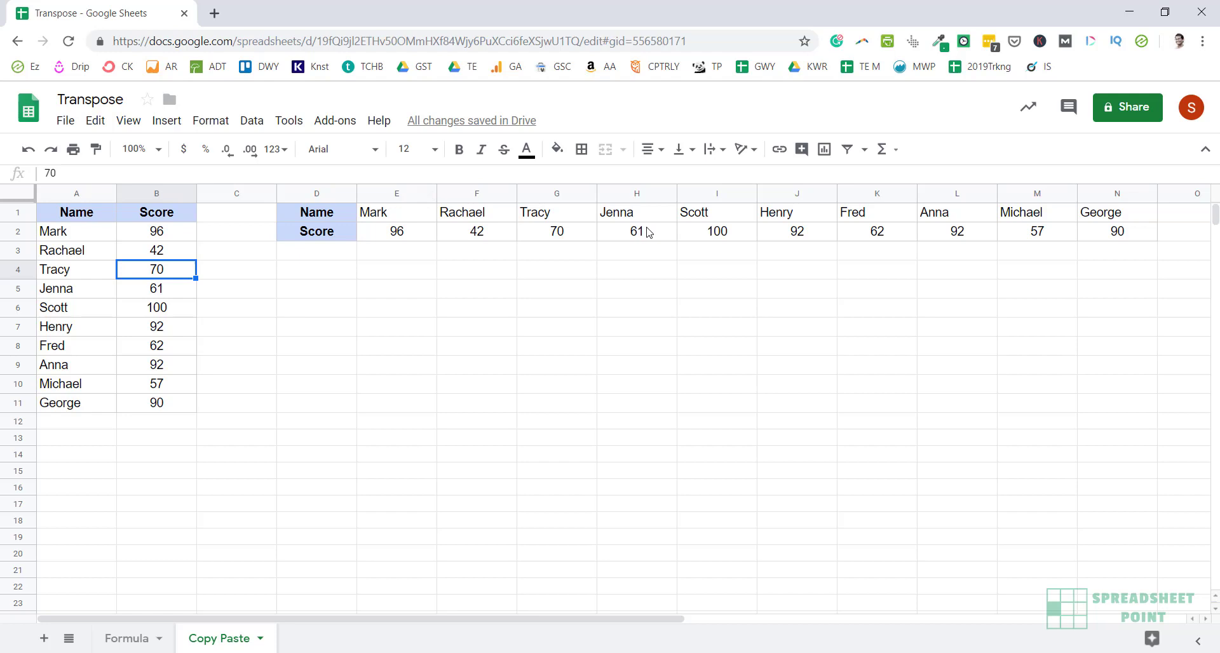
mouse_move(402, 277)
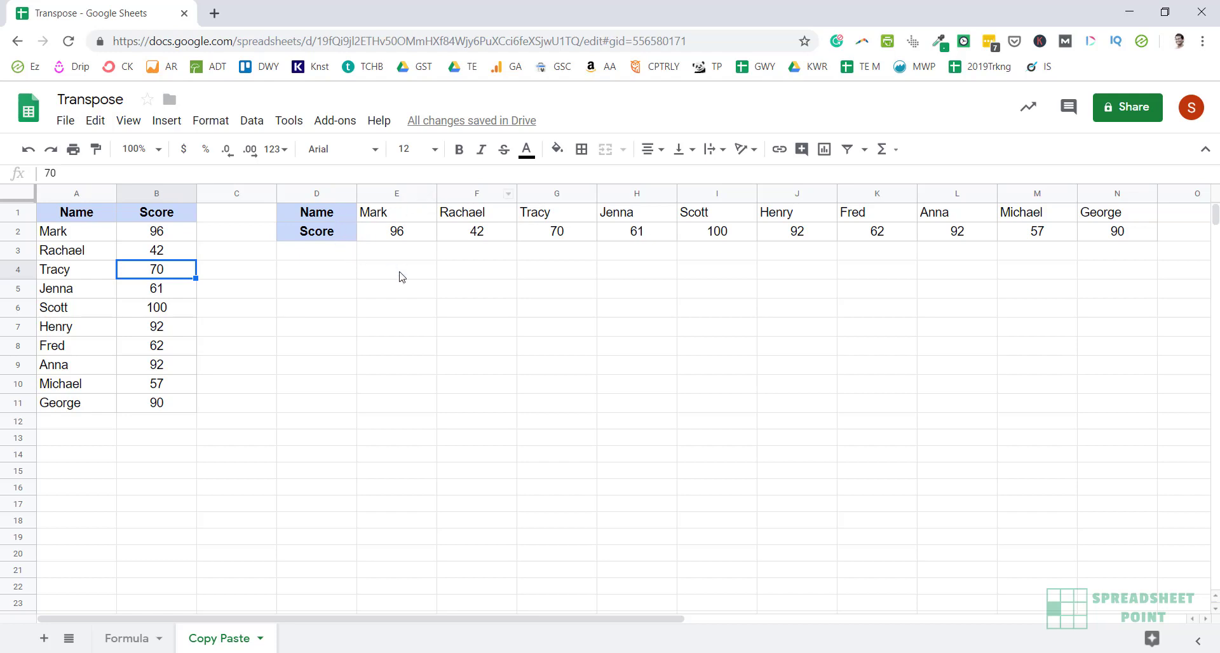
mouse_move(154, 225)
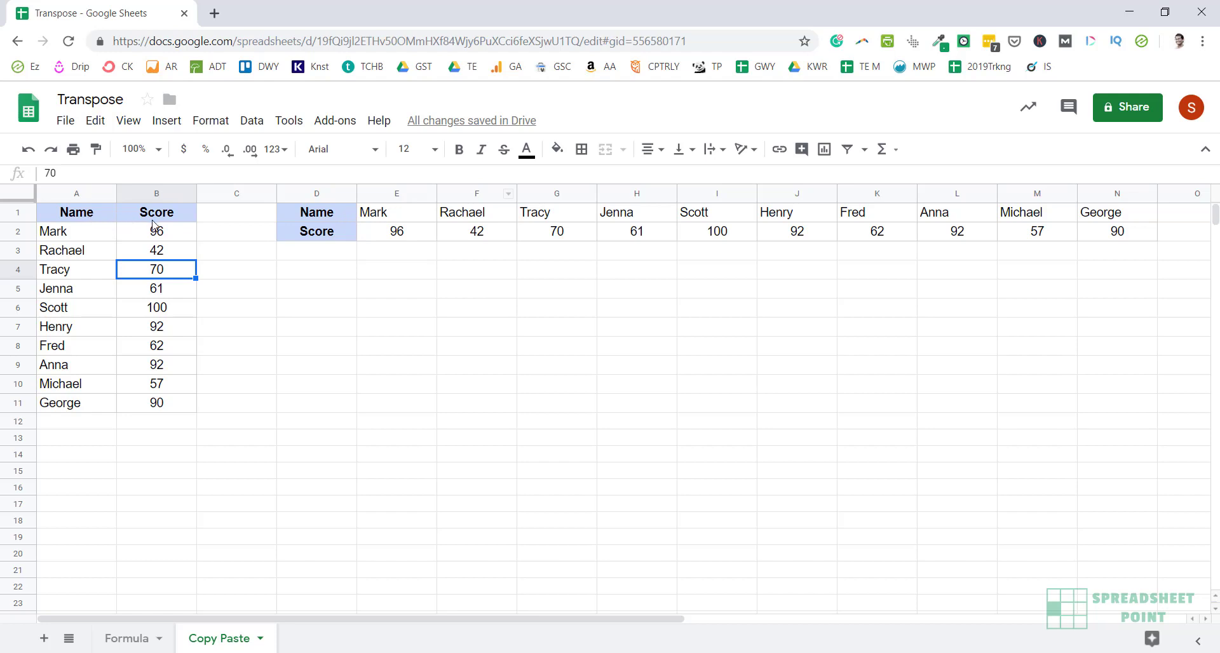
mouse_move(241, 230)
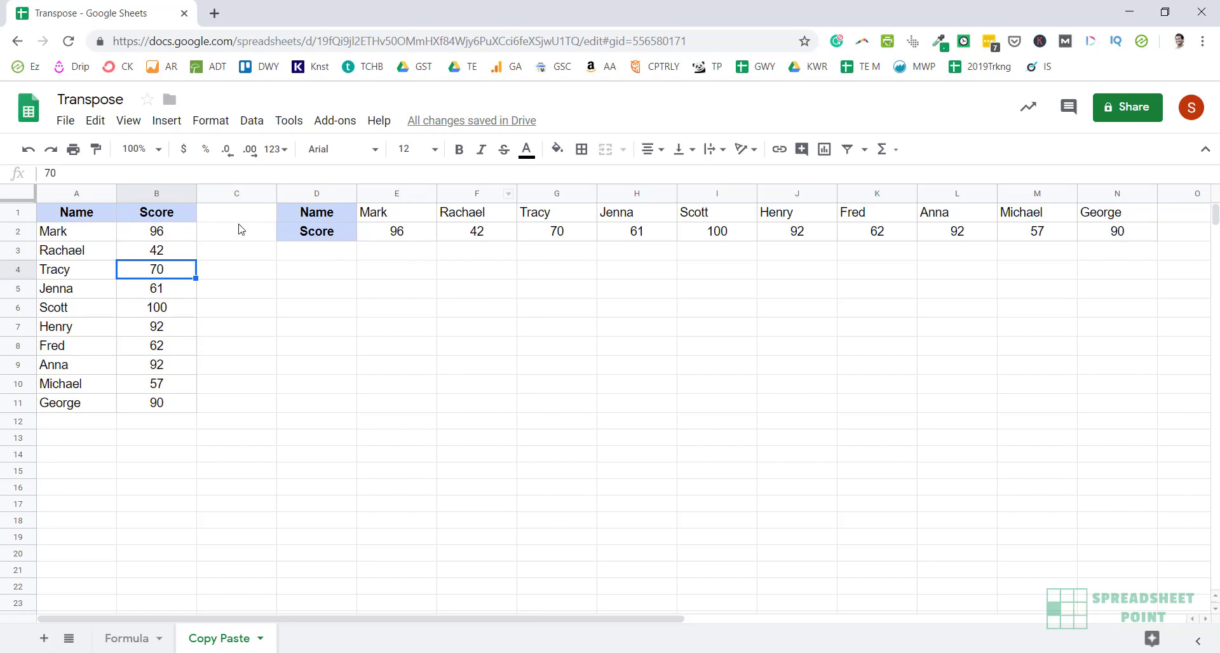
mouse_move(427, 291)
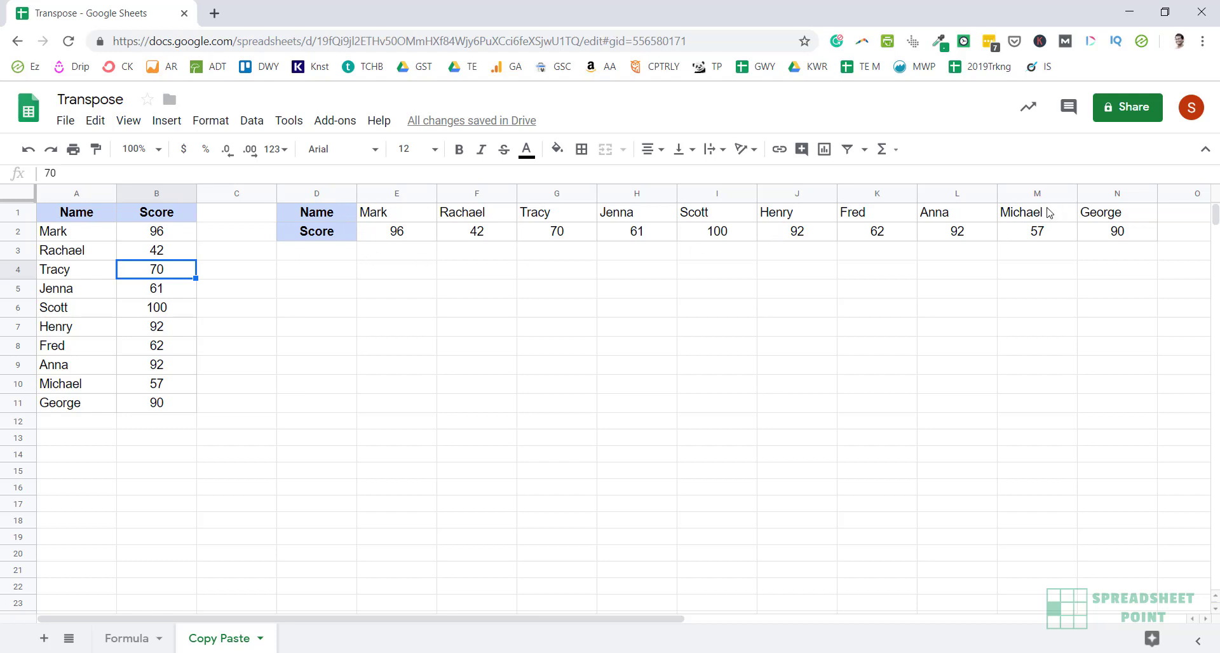
mouse_move(667, 236)
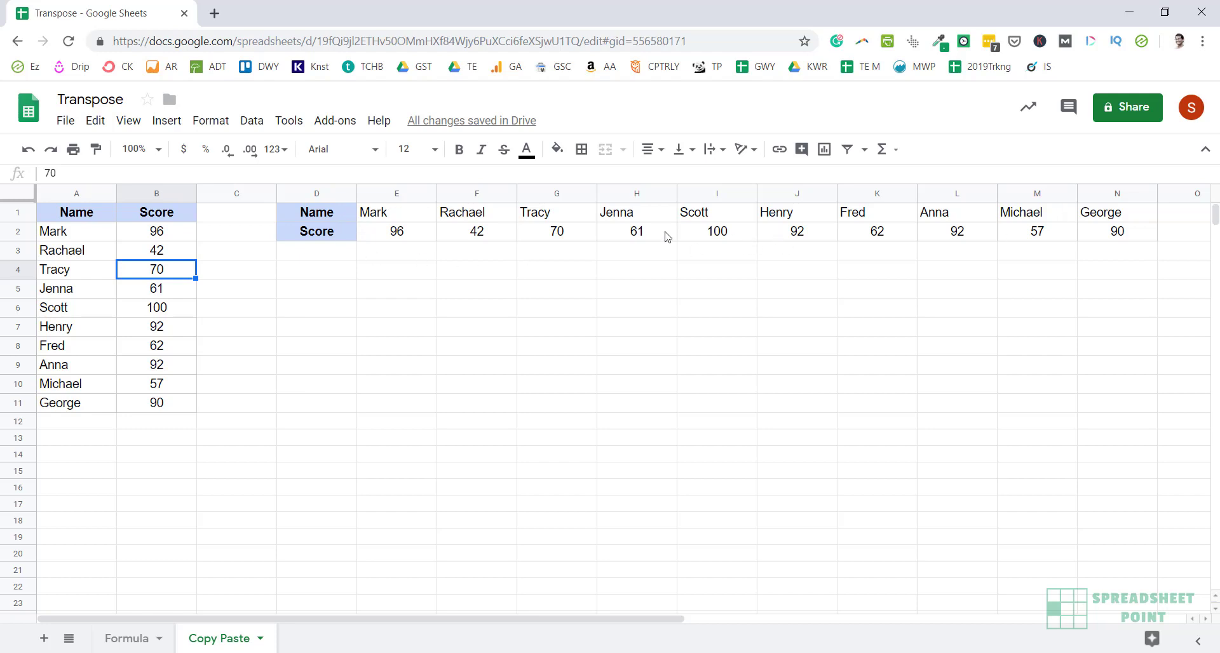